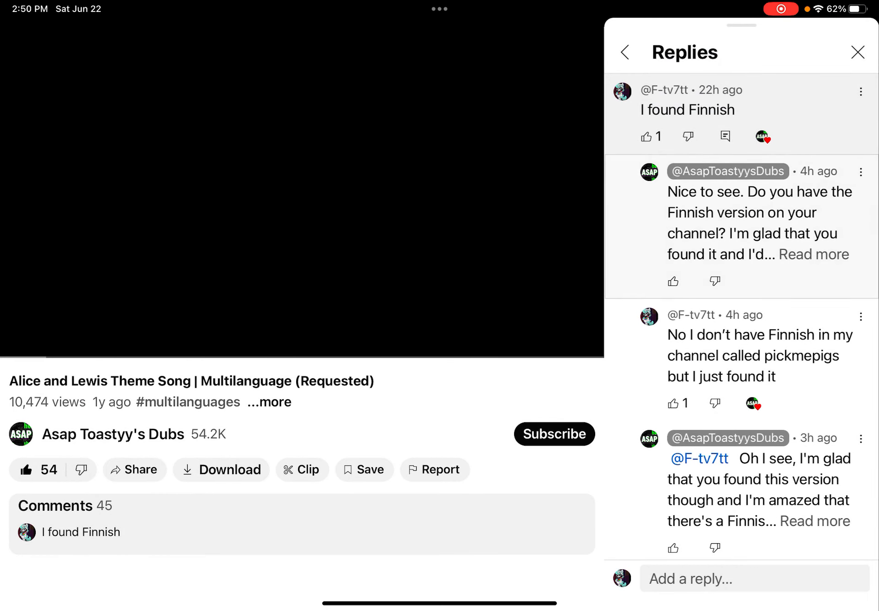
Expand the first reply about the Finnish version to show its full text.
{"action": "left_click", "coordinate": [813, 254]}
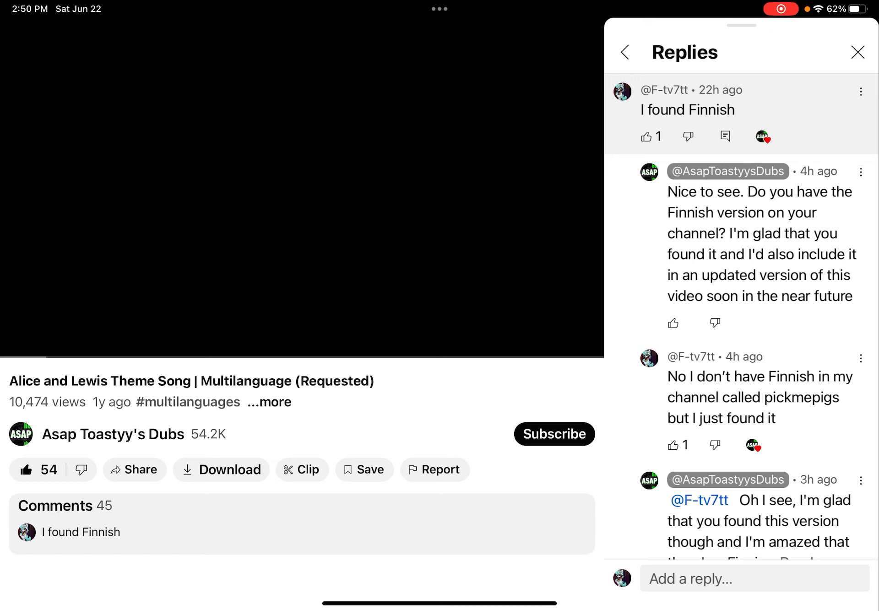
Scroll the Replies panel down until the reply about the Finnish theme song is fully visible.
{"action": "scroll", "scroll_direction": "down", "scroll_amount": 3}
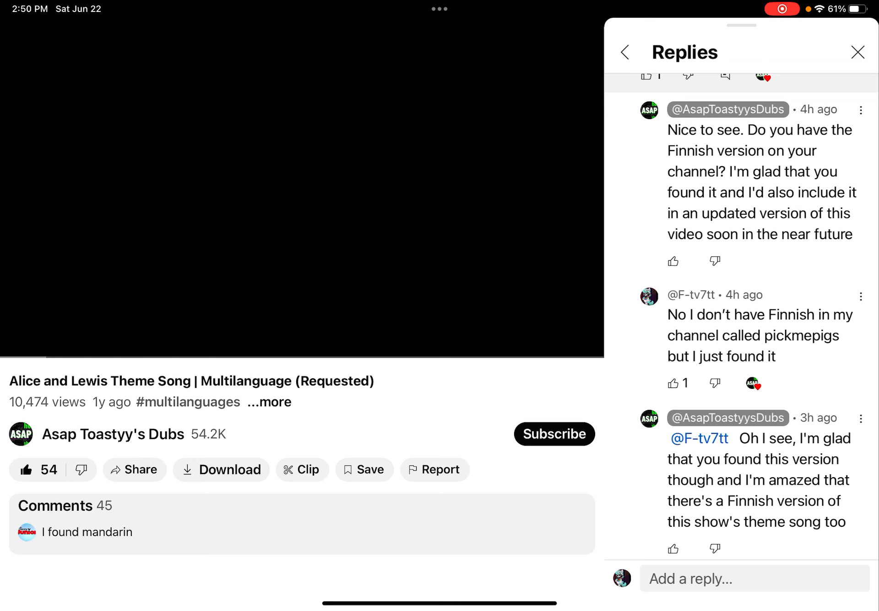
Scroll the Replies panel to the end of the thread, revealing the latest reply about not finding English.
{"action": "scroll", "scroll_direction": "down", "scroll_amount": 3}
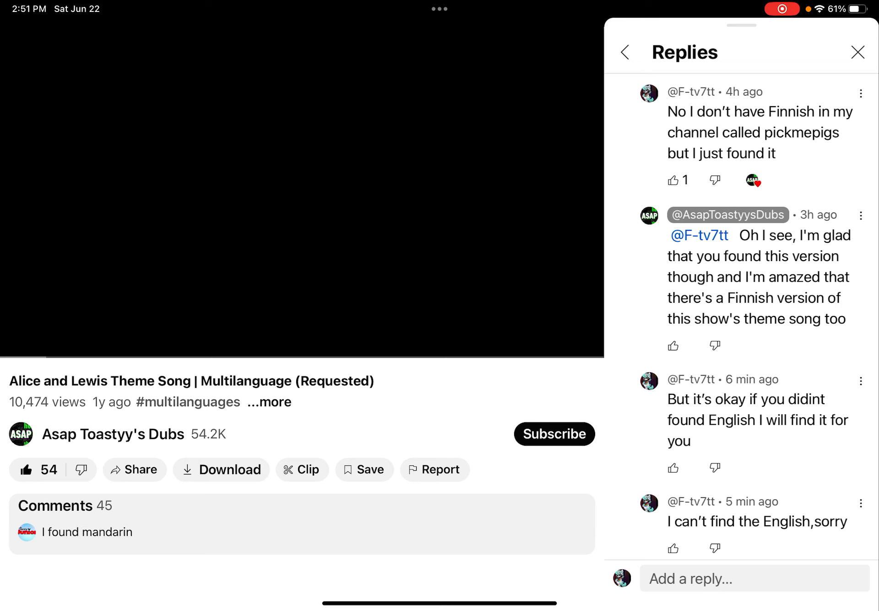
{"action": "scroll", "scroll_direction": "down", "scroll_amount": 3}
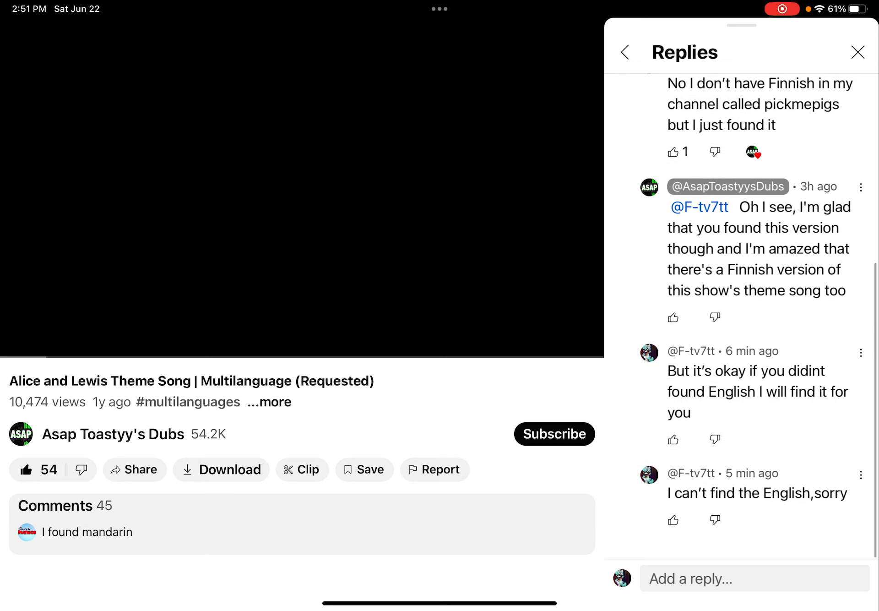